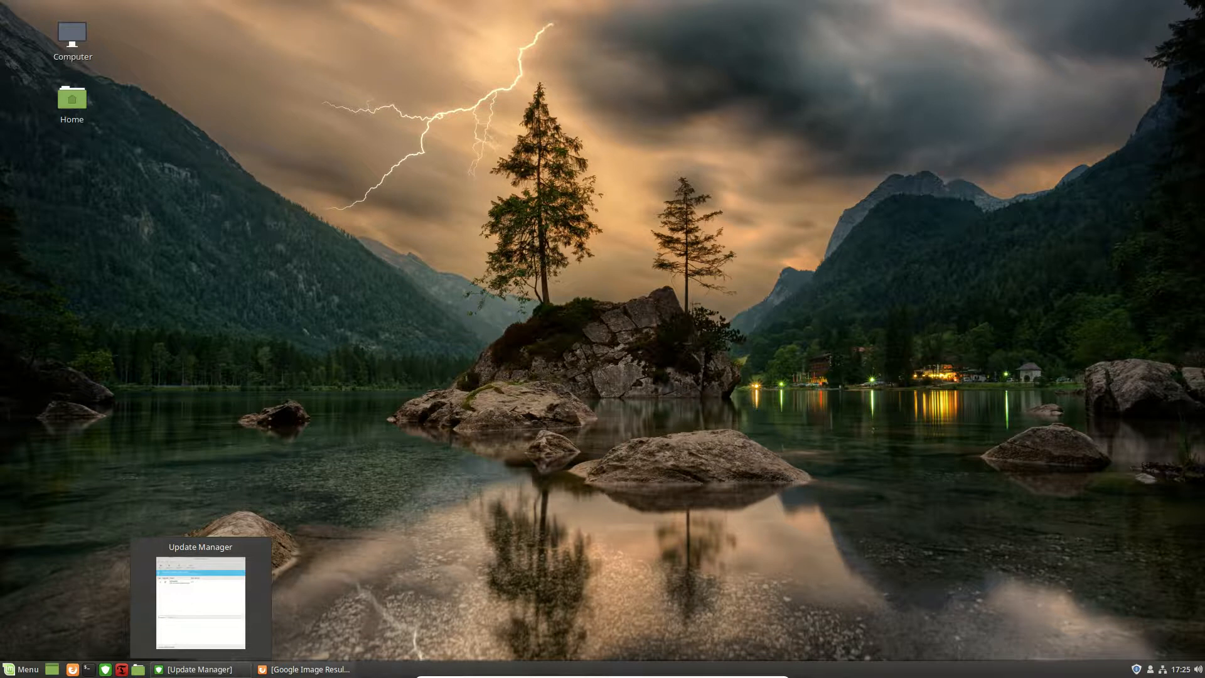
Step: Restore the Firefox window showing the old Update Manager levels screenshot
click(193, 669)
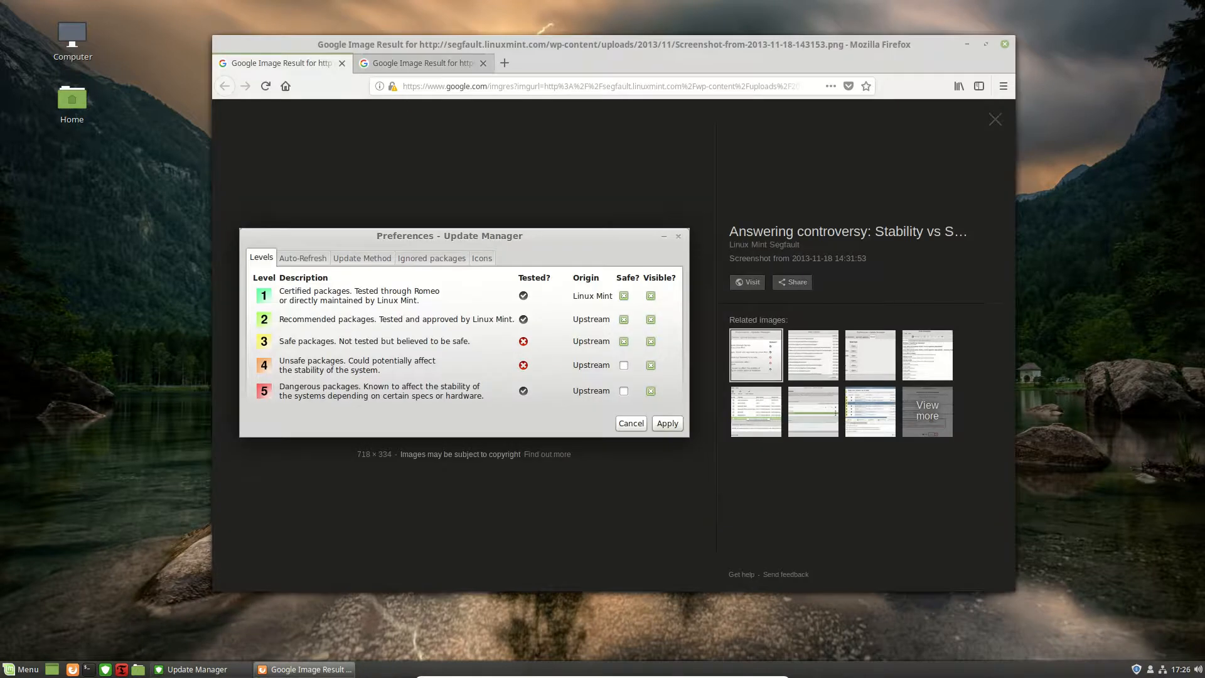
mouse_move(422, 63)
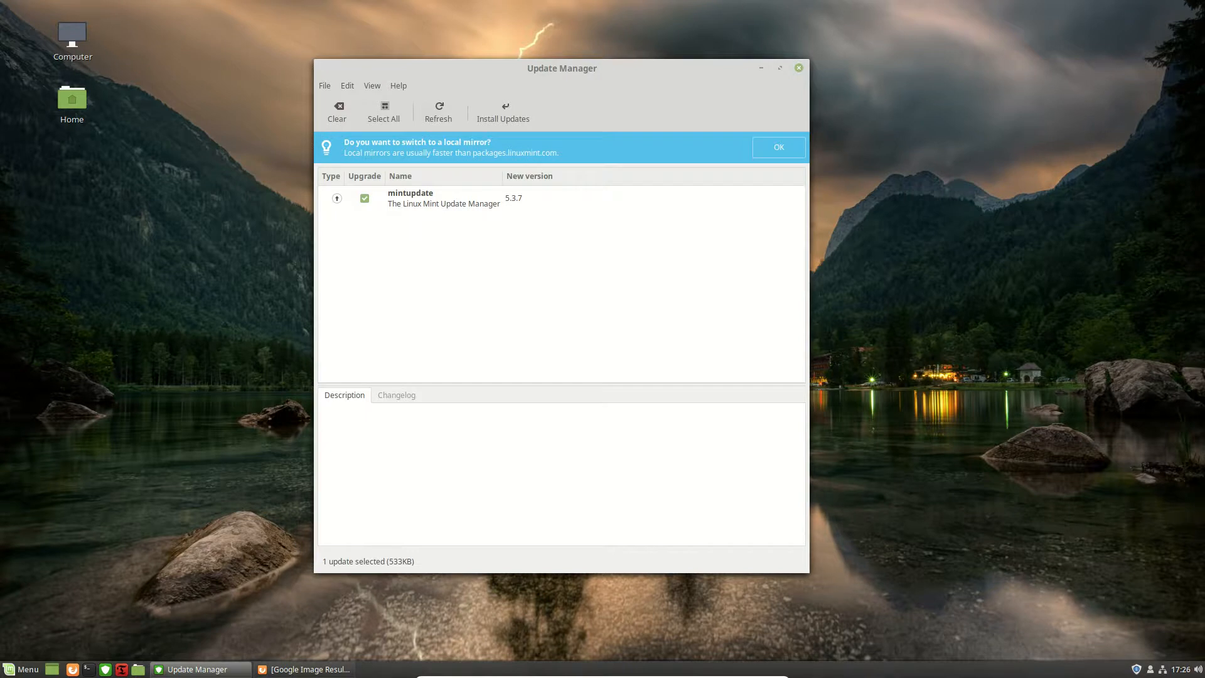
Step: Select the mintupdate row to show its package description
click(443, 199)
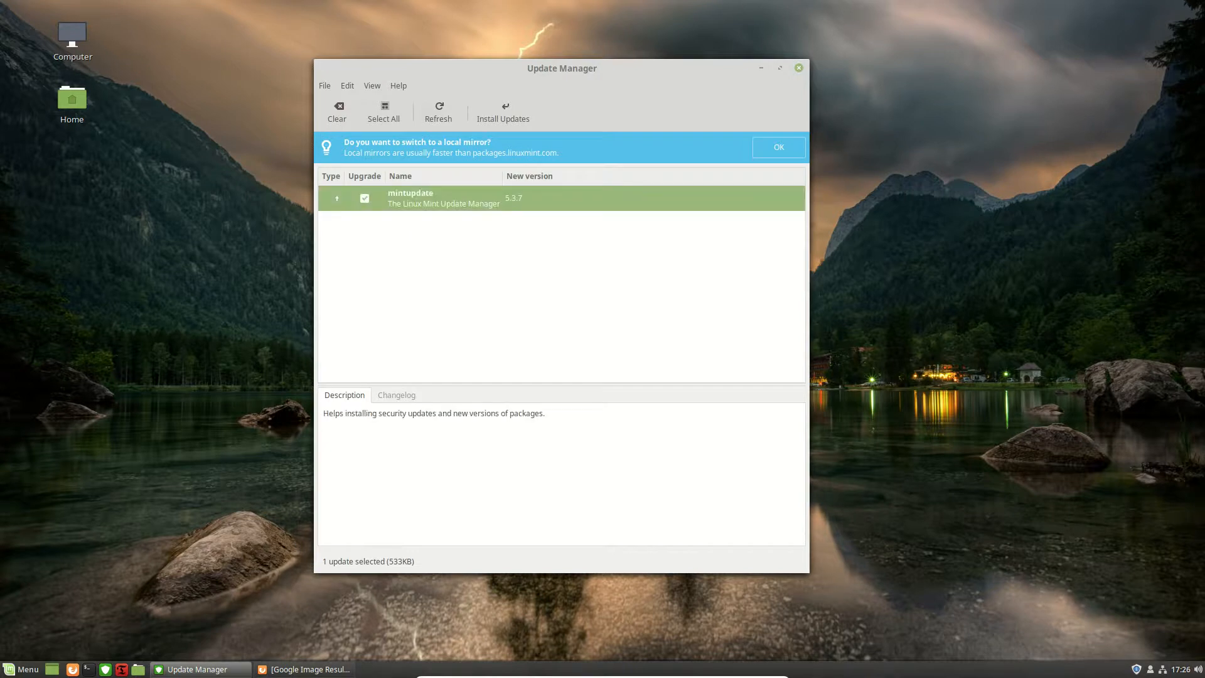